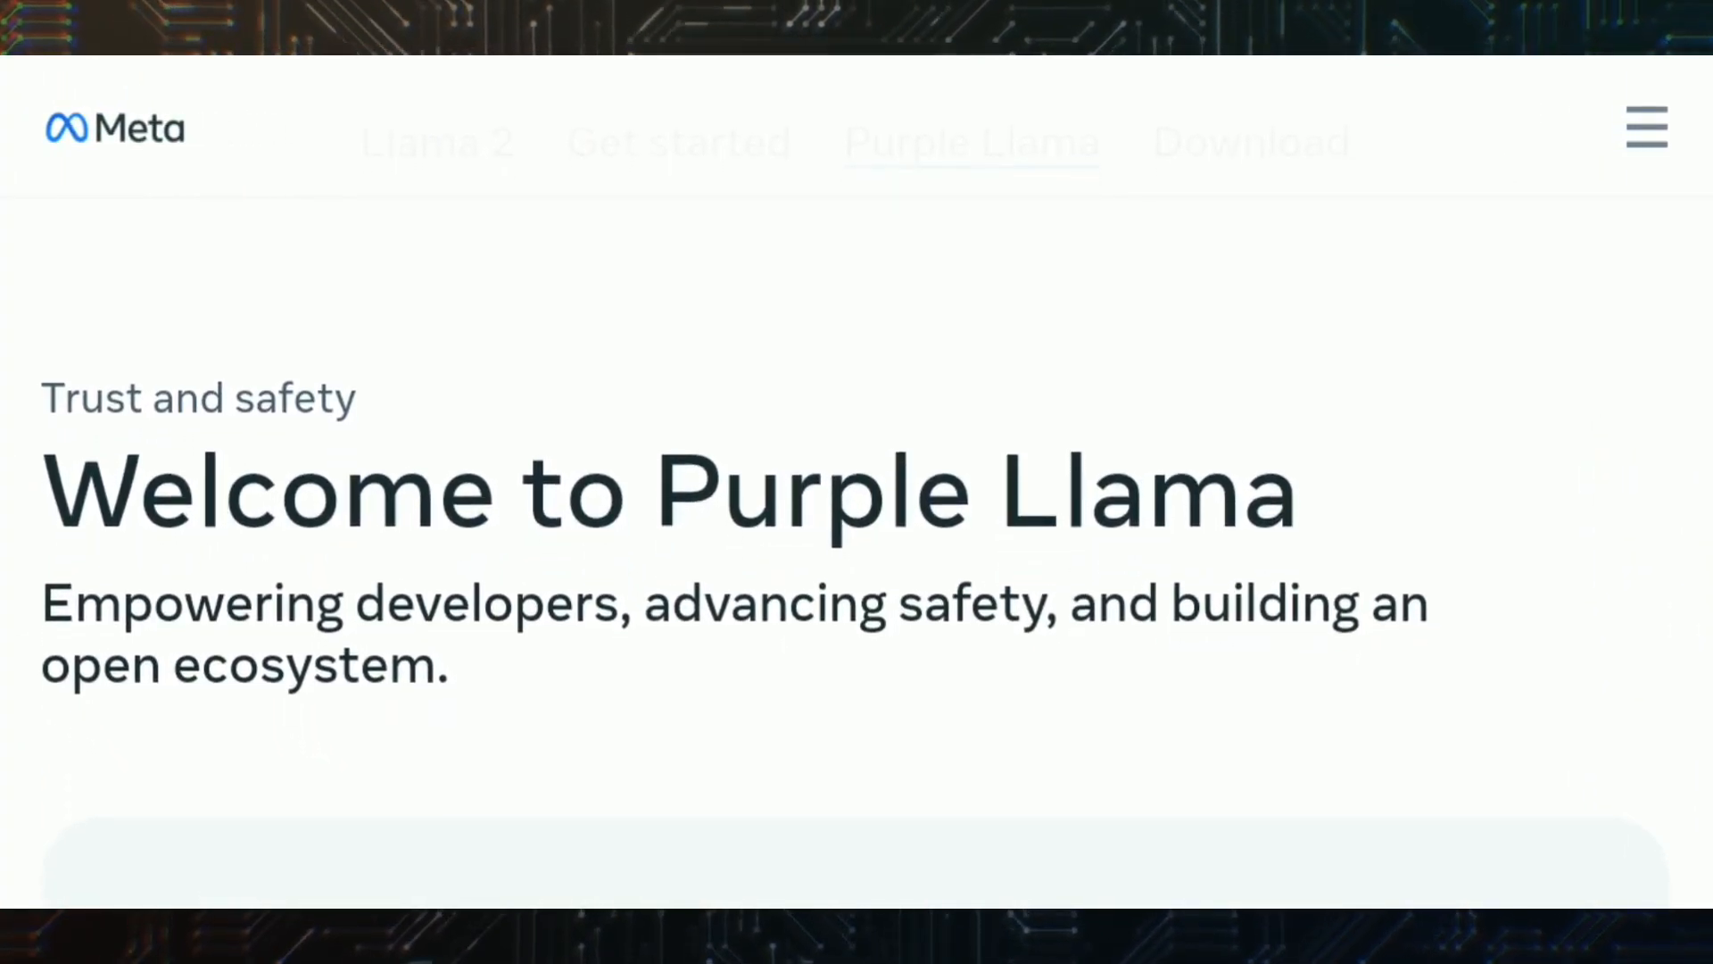
scroll(down, 3)
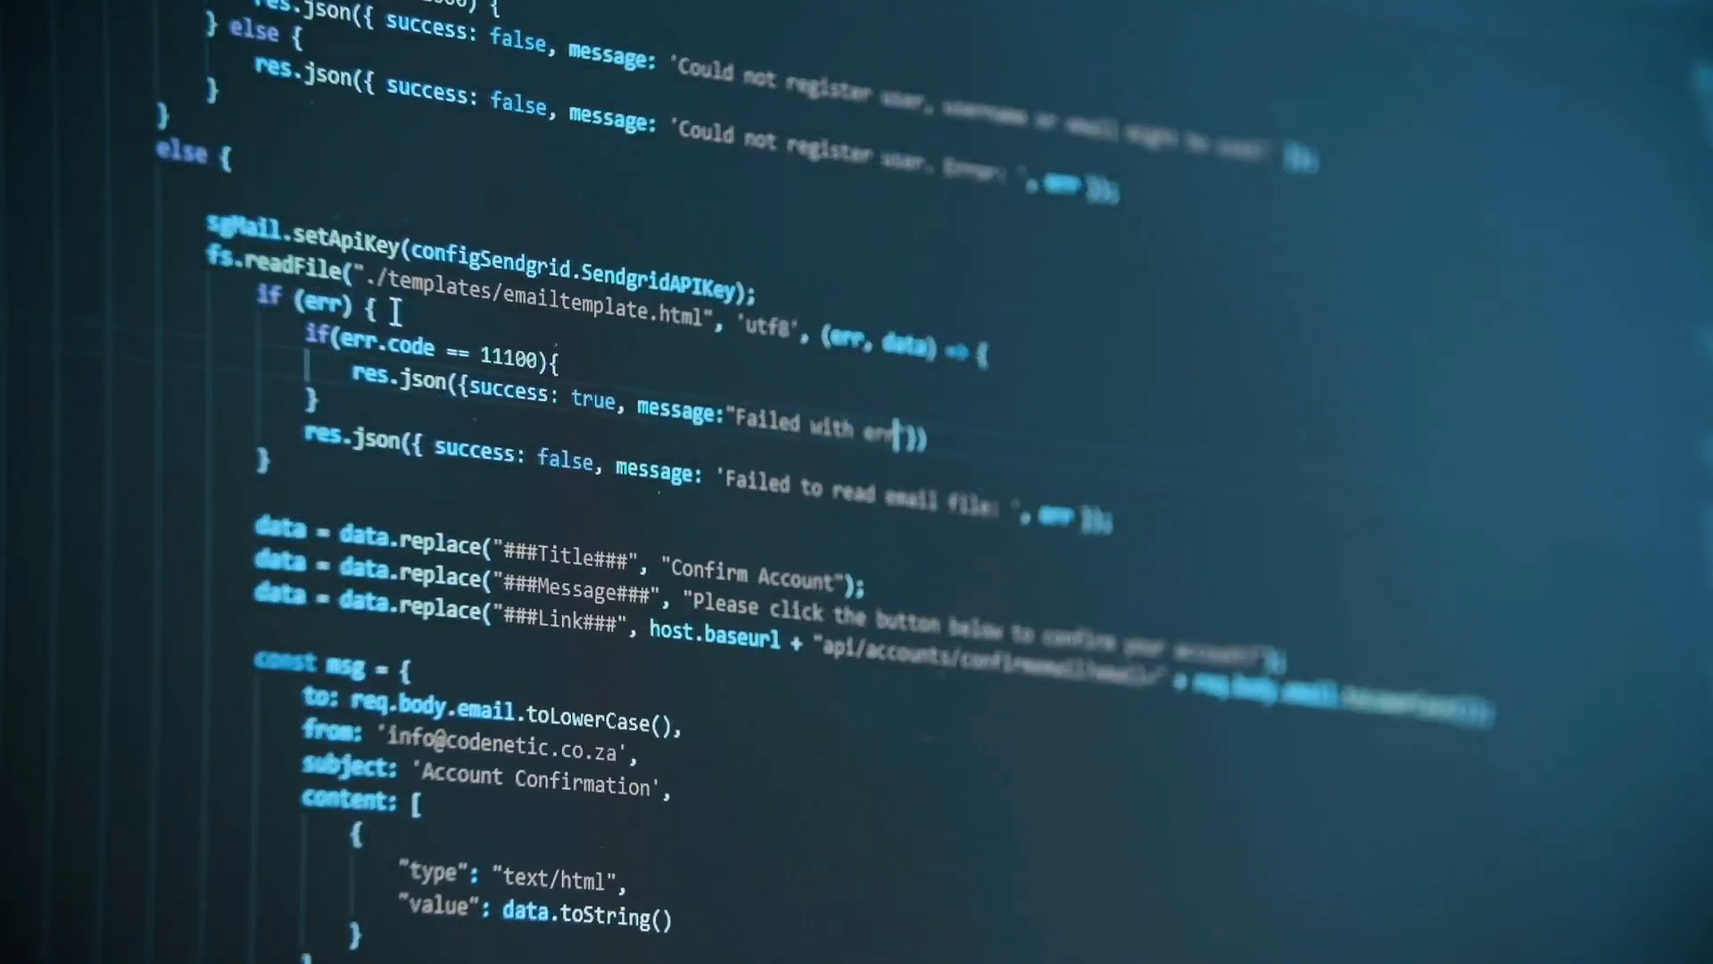
text(error code)
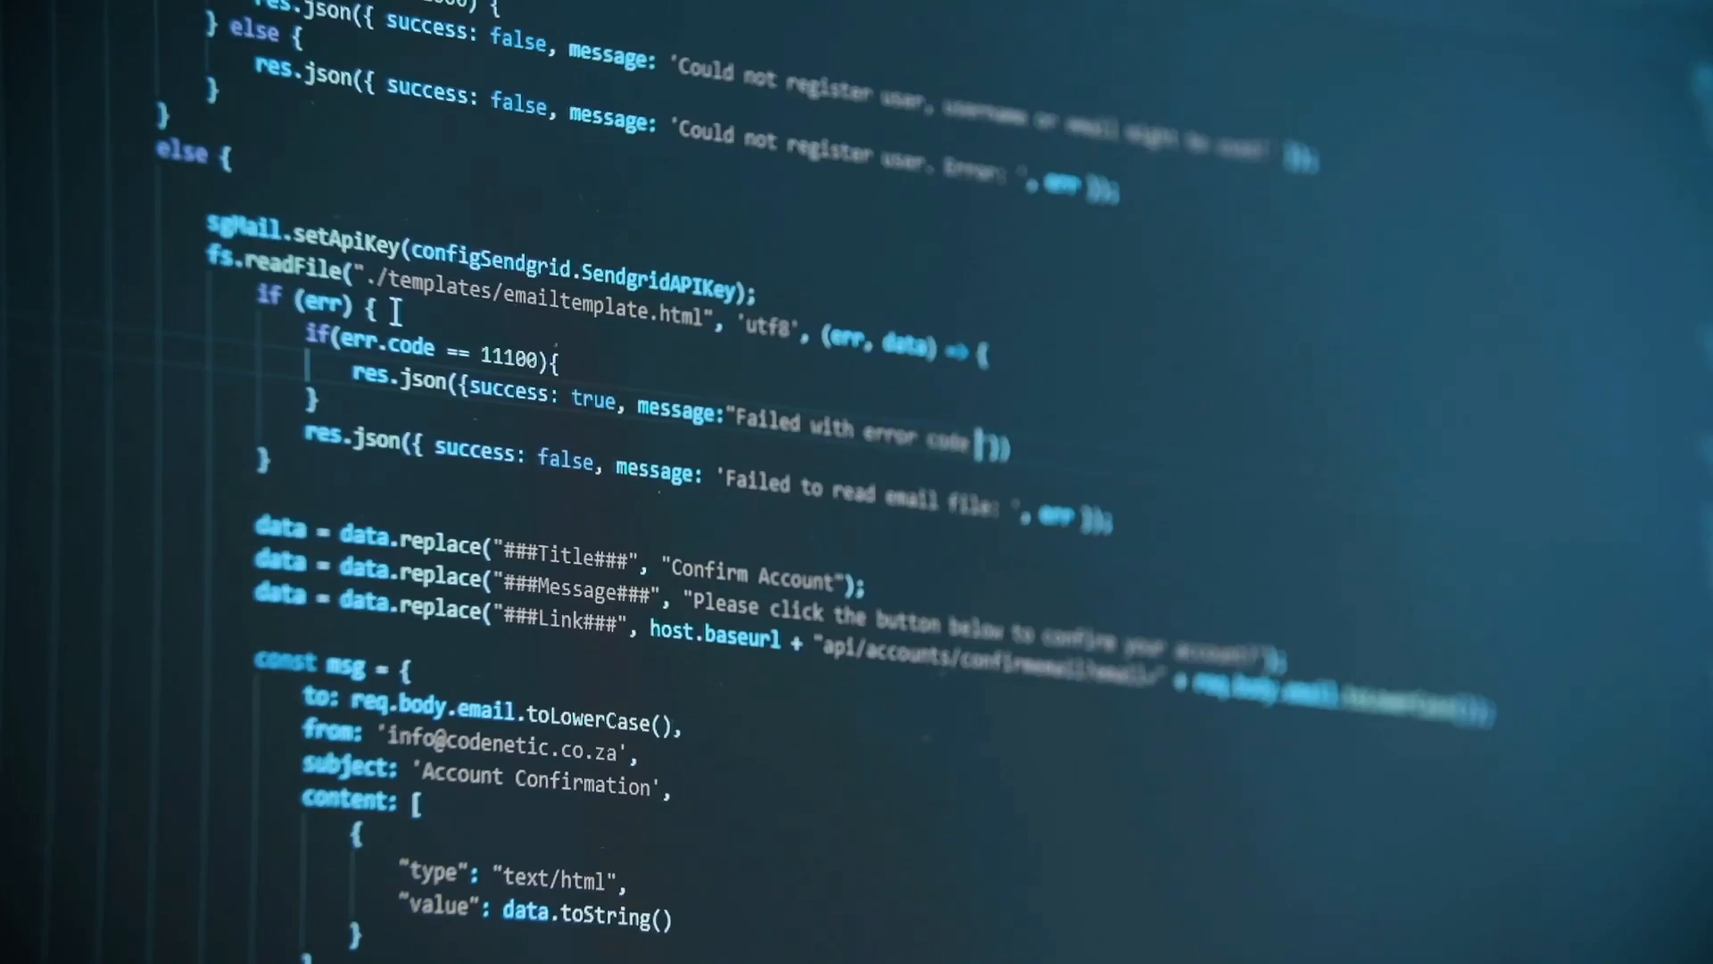